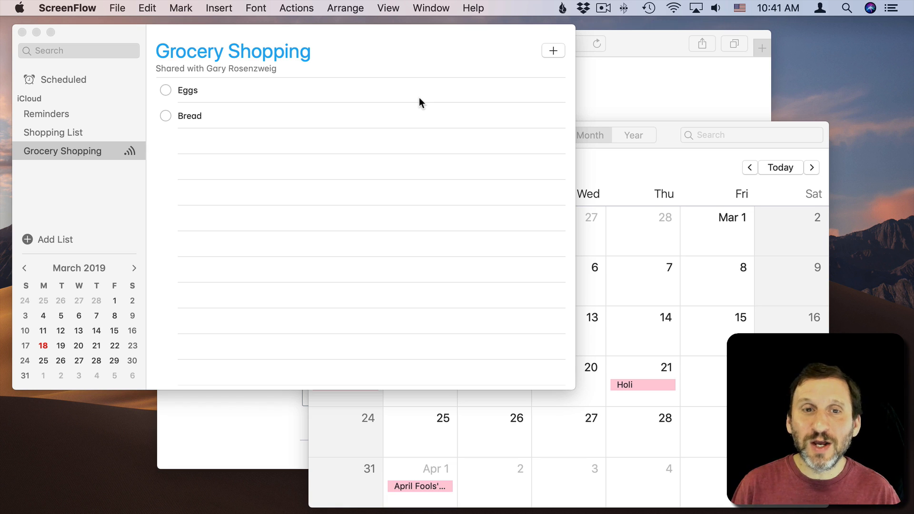
{"action": "mouse_move", "coordinate": [191, 80]}
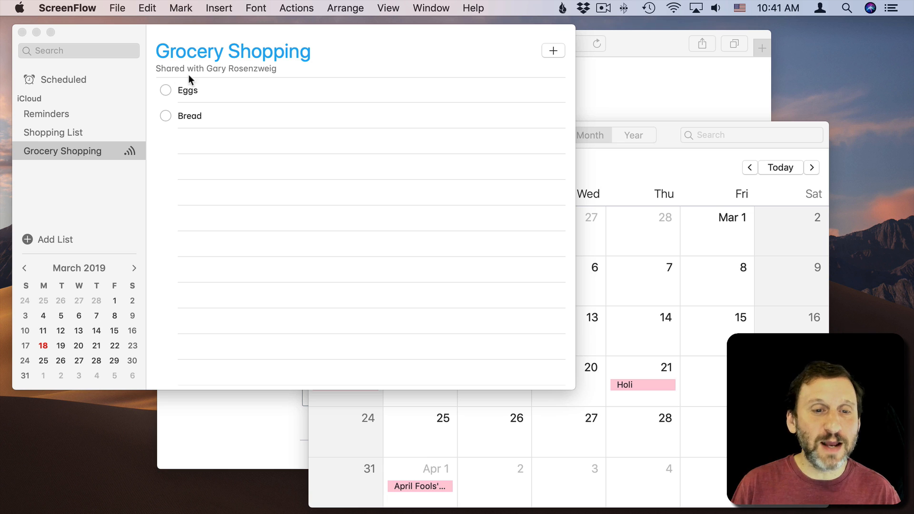
{"action": "mouse_move", "coordinate": [661, 198]}
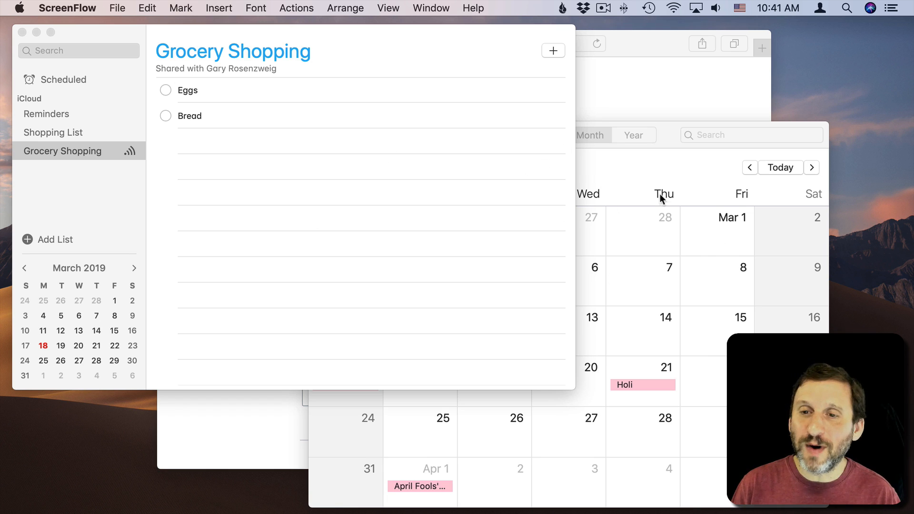
{"action": "mouse_move", "coordinate": [426, 52]}
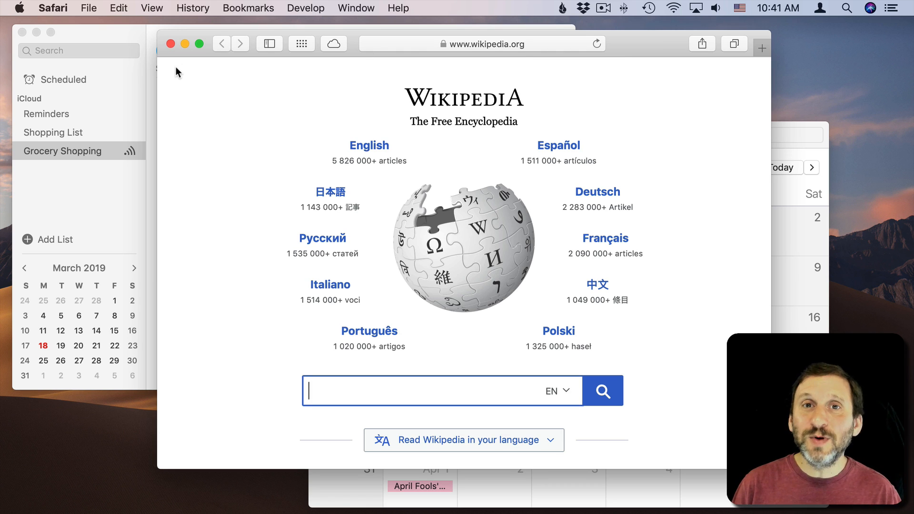
{"action": "mouse_move", "coordinate": [204, 49]}
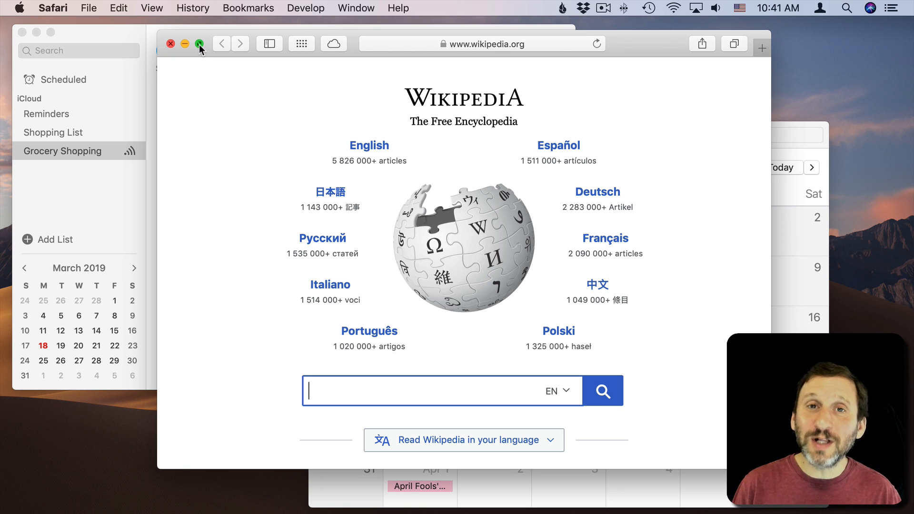
- Put Safari's Wikipedia window into full screen and switch to its new space
{"action": "left_click", "coordinate": [200, 43]}
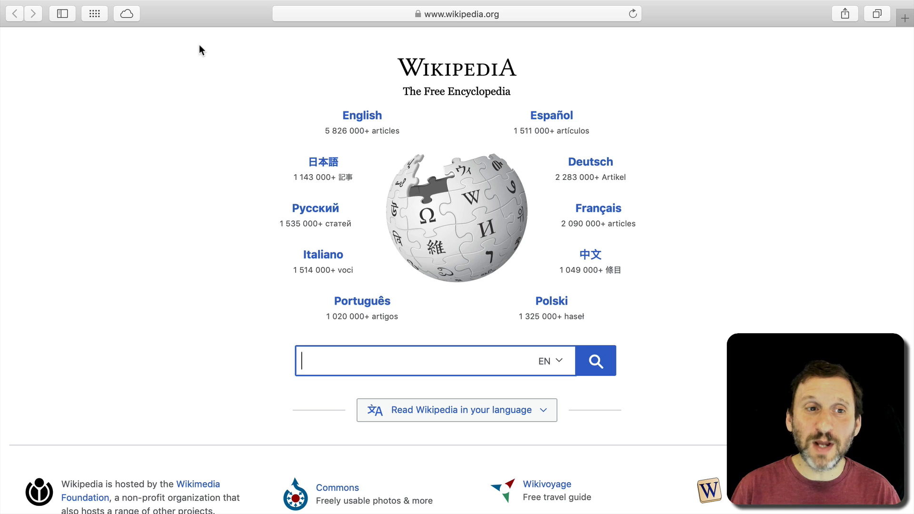
{"action": "mouse_move", "coordinate": [179, 115]}
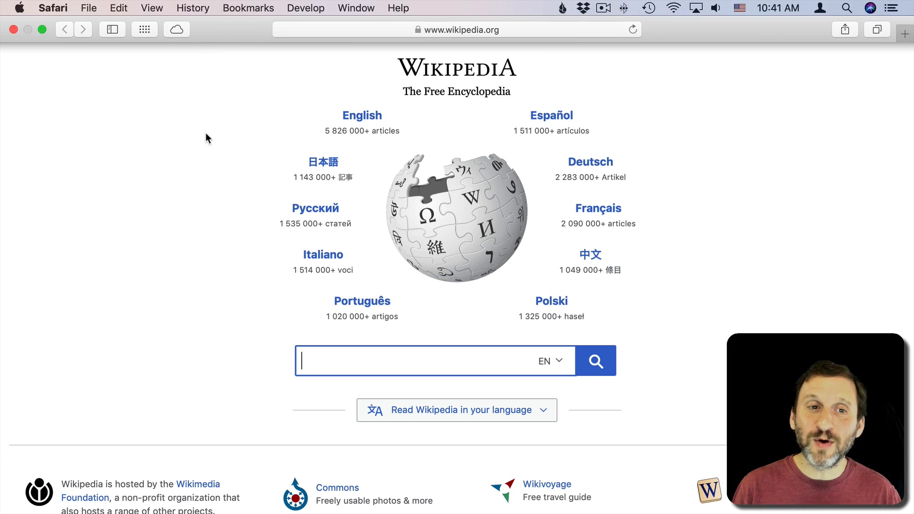
{"action": "mouse_move", "coordinate": [214, 218]}
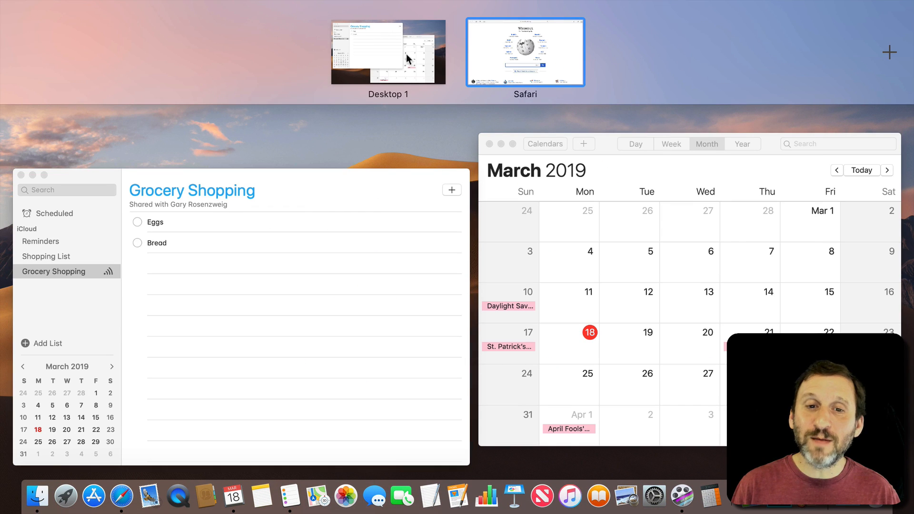
{"action": "mouse_move", "coordinate": [534, 62]}
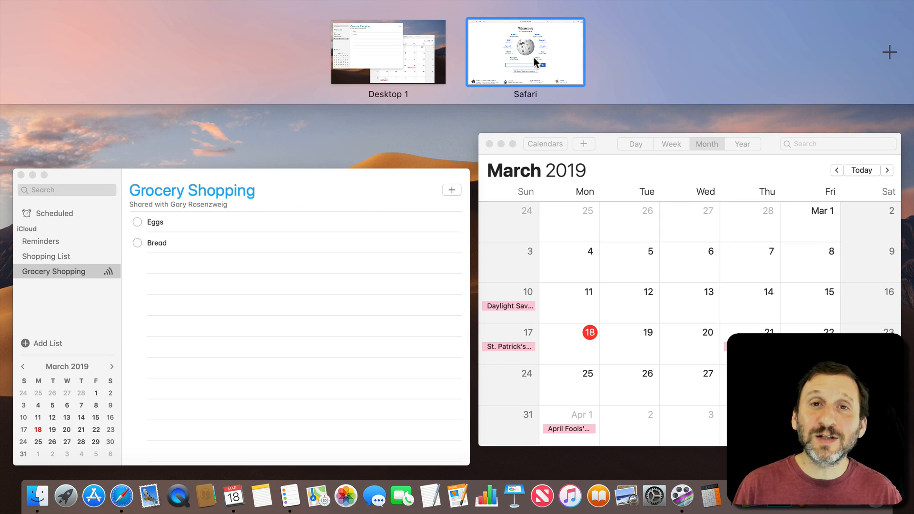
{"action": "mouse_move", "coordinate": [539, 57]}
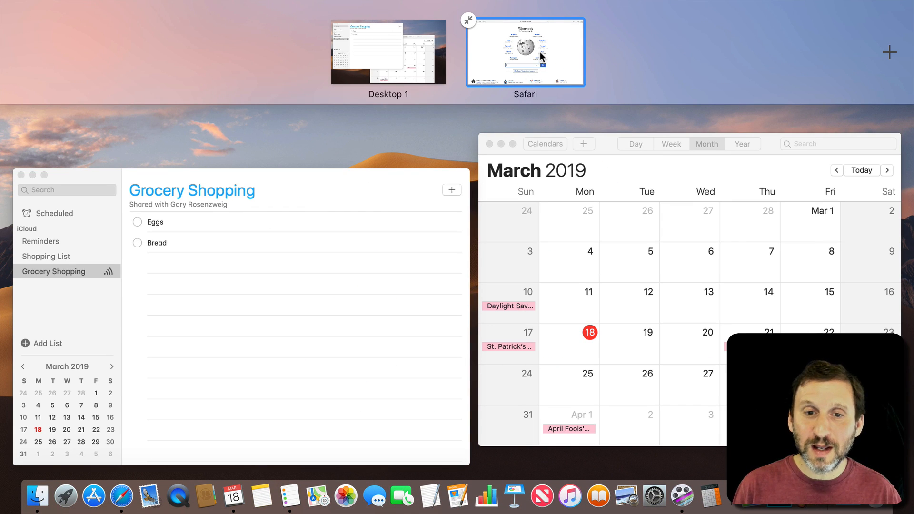
{"action": "left_click", "coordinate": [524, 52]}
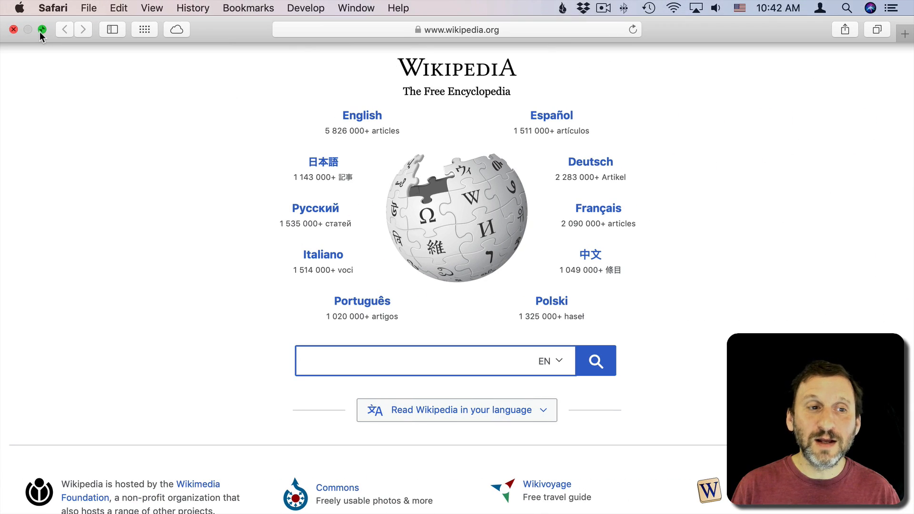
- Exit Safari full screen, returning Wikipedia to a normal desktop window
{"action": "left_click", "coordinate": [41, 29]}
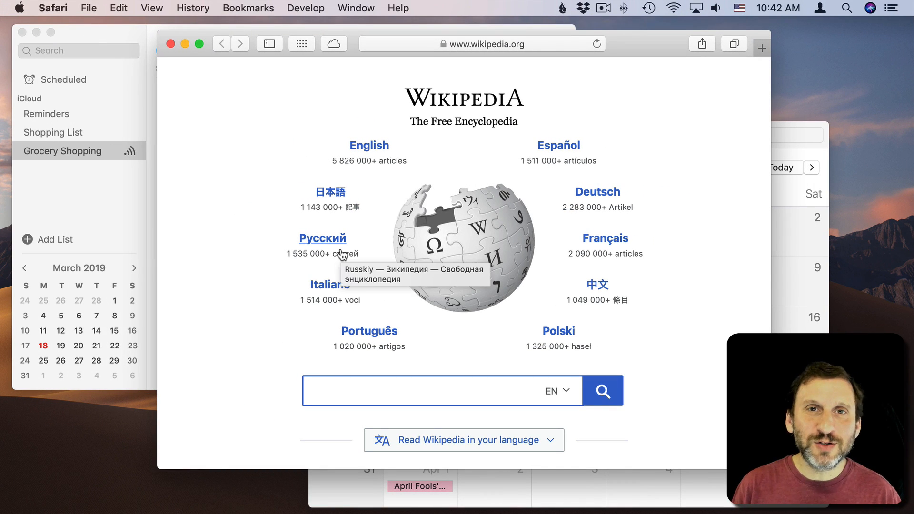
{"action": "mouse_move", "coordinate": [344, 200]}
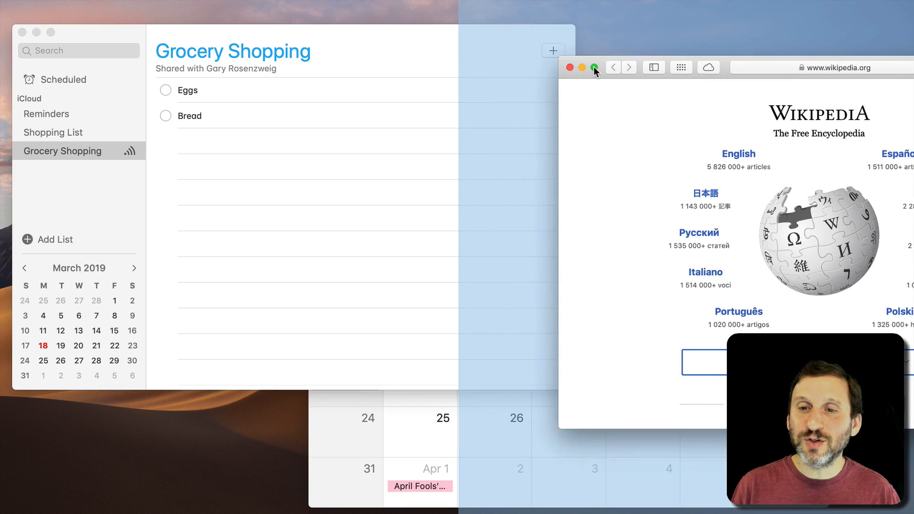
- Tile Safari to the right half of the screen for Split View with Reminders
{"action": "left_click", "coordinate": [596, 68]}
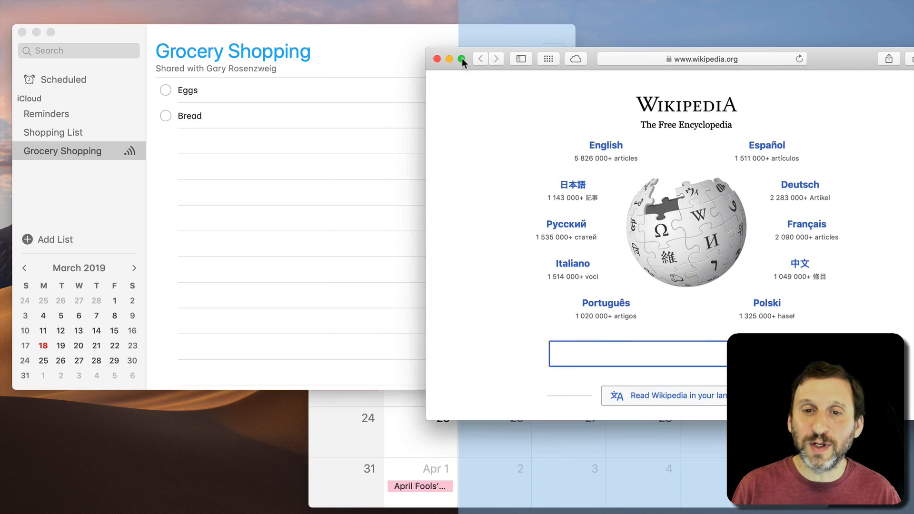
{"action": "left_click", "coordinate": [463, 58]}
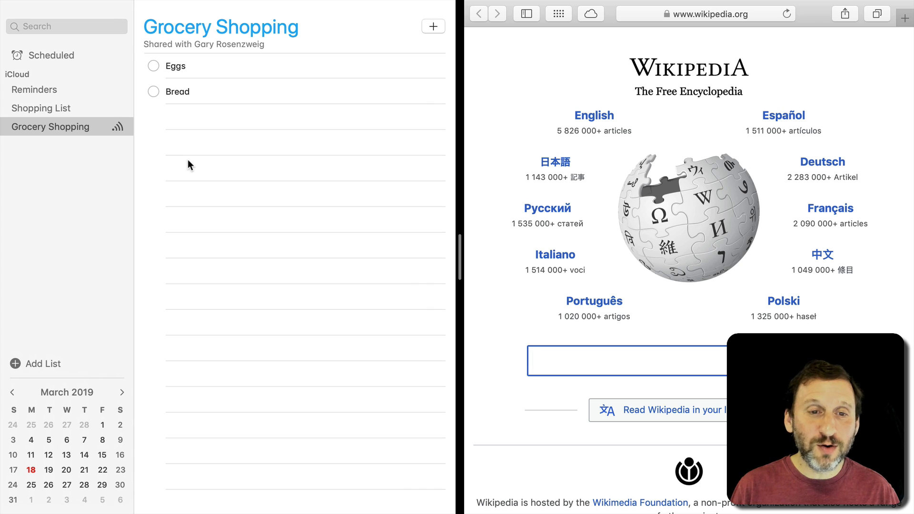
{"action": "mouse_move", "coordinate": [234, 5]}
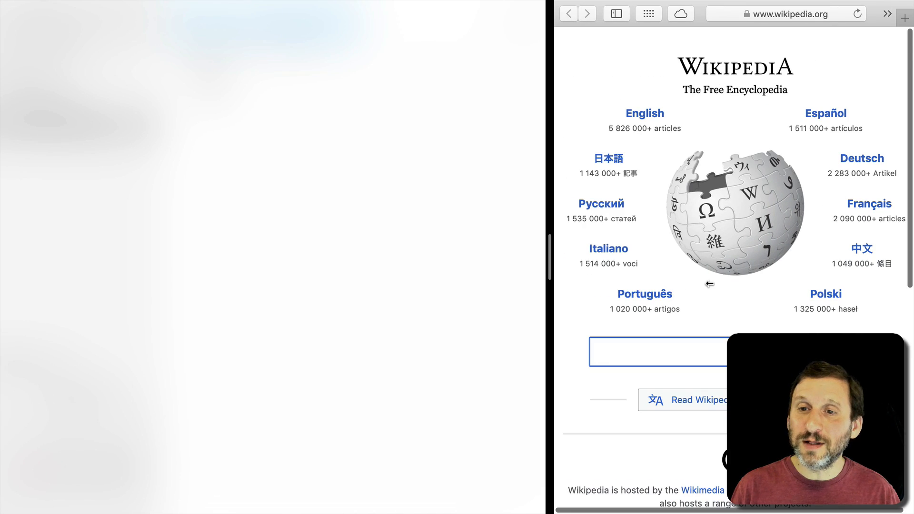
{"action": "mouse_move", "coordinate": [651, 270]}
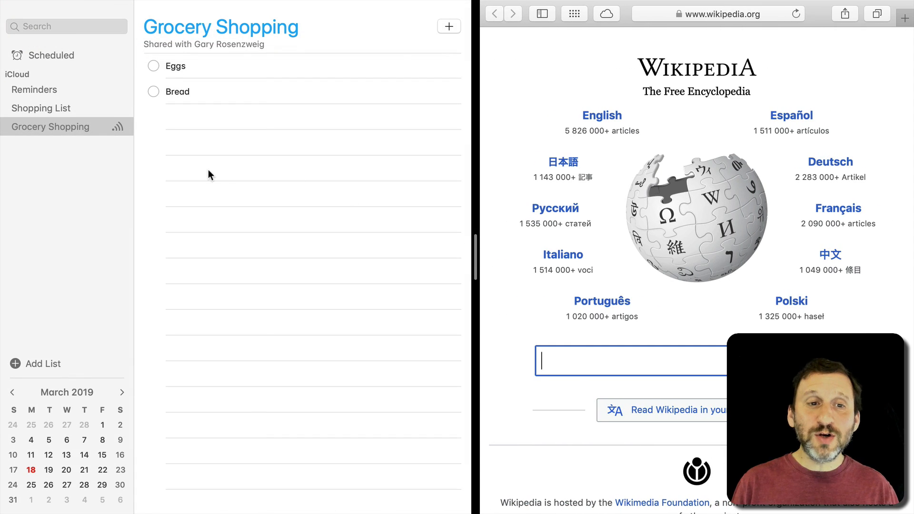
{"action": "mouse_move", "coordinate": [344, 128]}
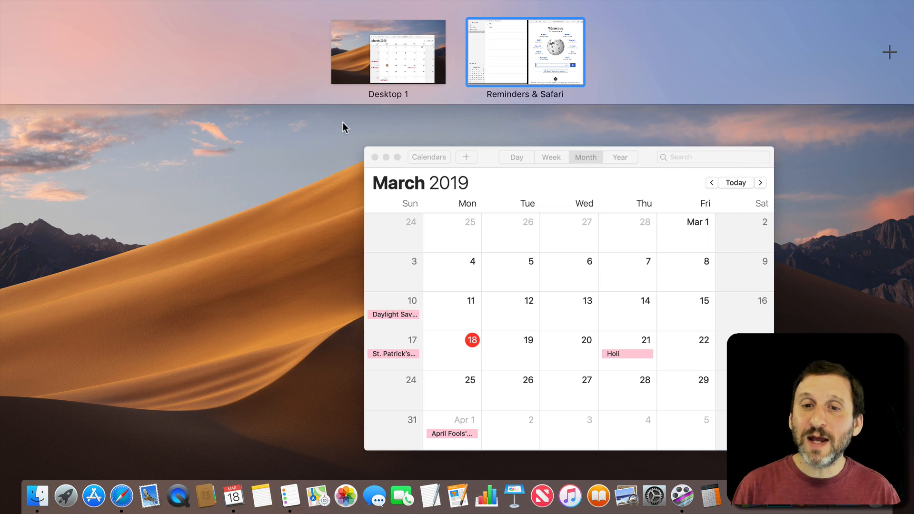
{"action": "mouse_move", "coordinate": [524, 48]}
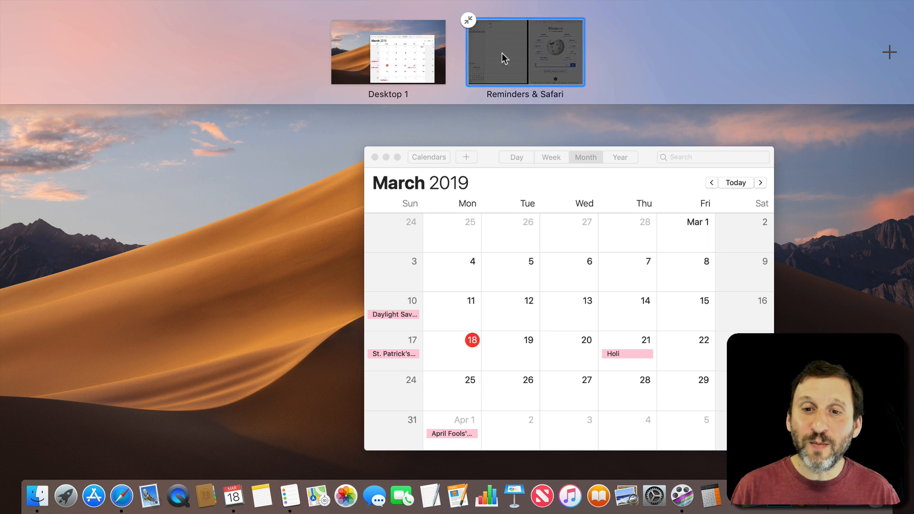
- Go to the Reminders & Safari split space from Mission Control
{"action": "left_click", "coordinate": [523, 53]}
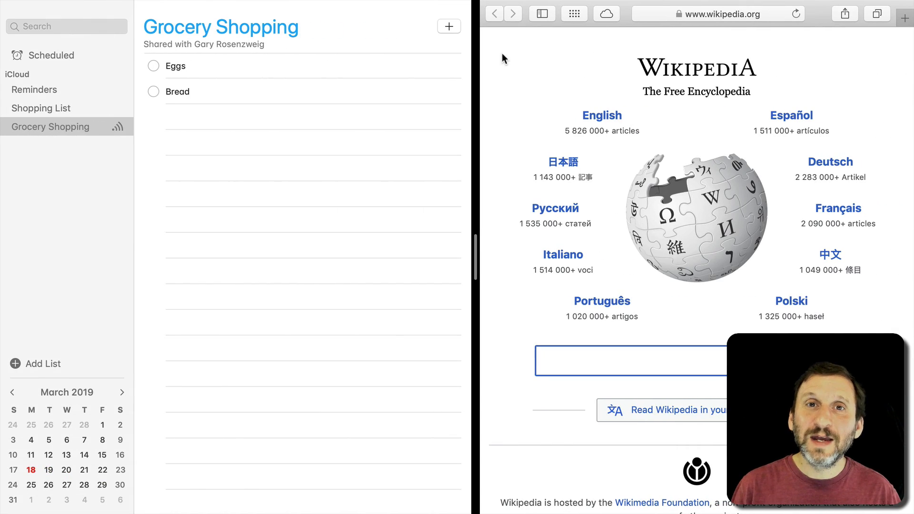
{"action": "mouse_move", "coordinate": [483, 140]}
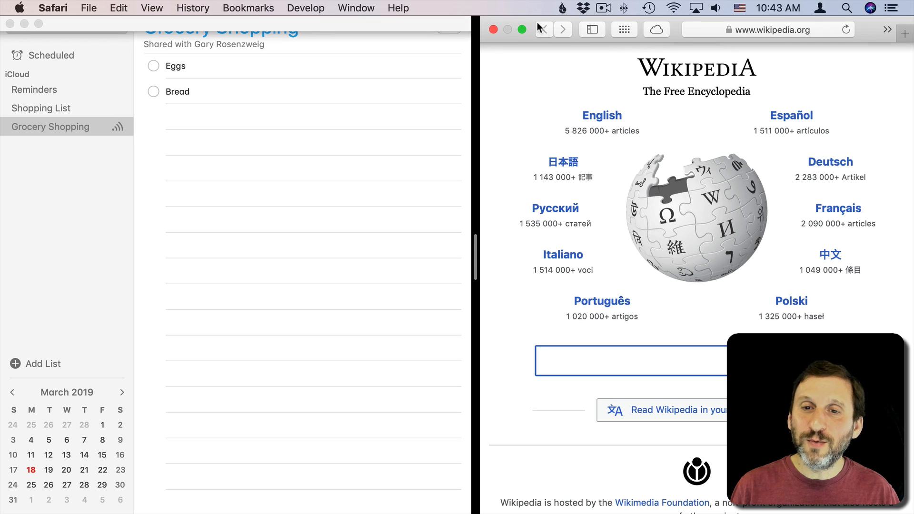
{"action": "mouse_move", "coordinate": [37, 24]}
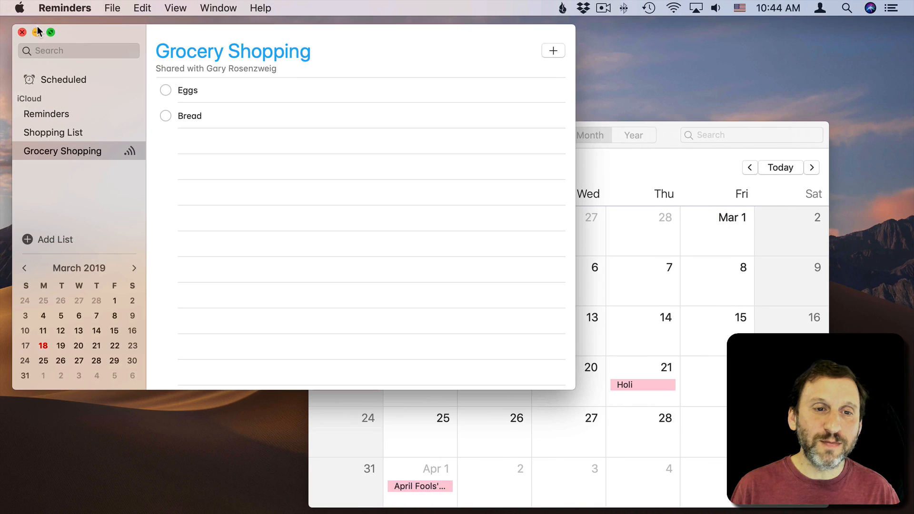
{"action": "mouse_move", "coordinate": [345, 231]}
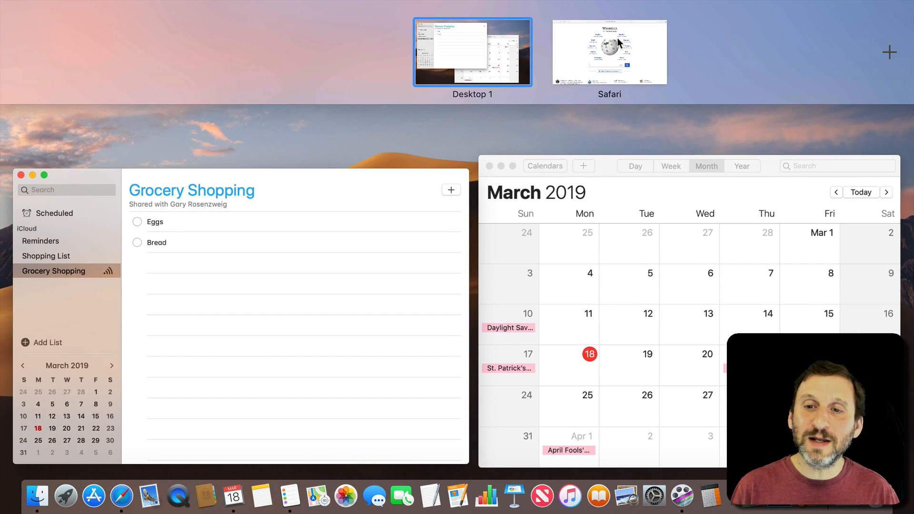
{"action": "mouse_move", "coordinate": [610, 52]}
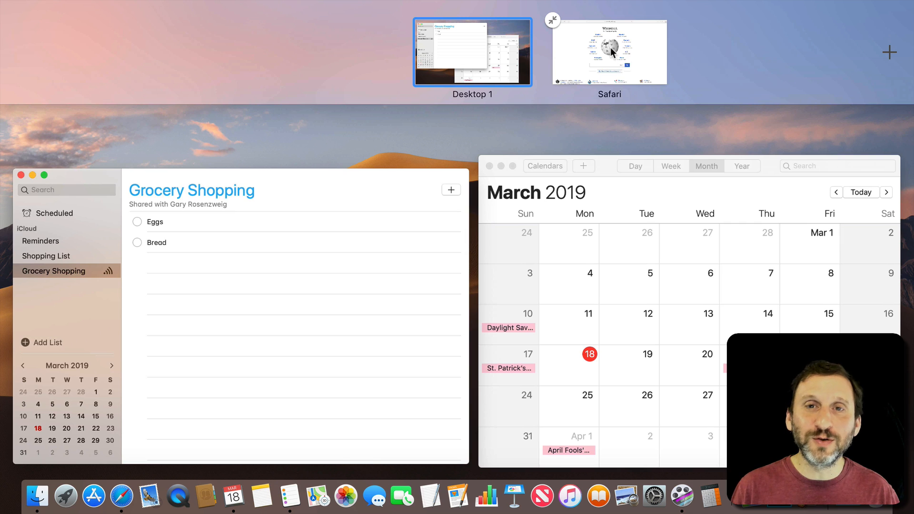
- Exit the Safari full-screen space from its Mission Control thumbnail
{"action": "left_click", "coordinate": [609, 51]}
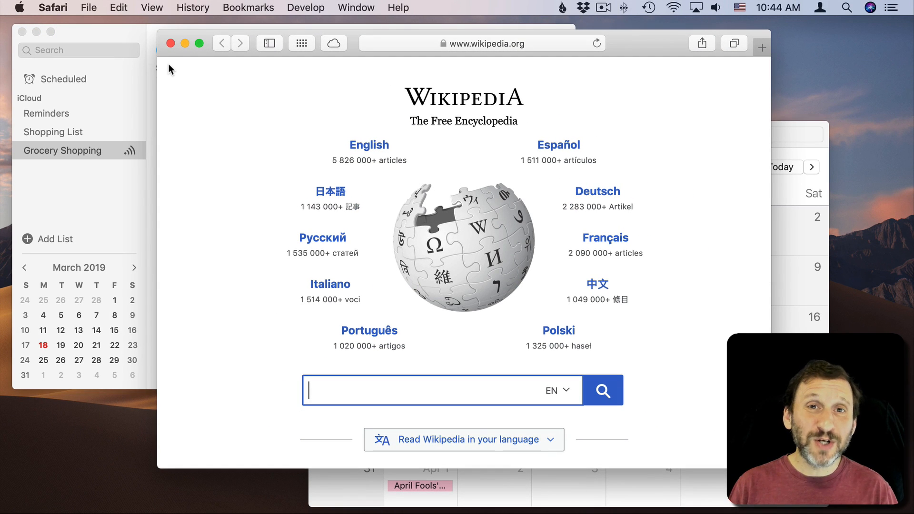
{"action": "mouse_move", "coordinate": [174, 69]}
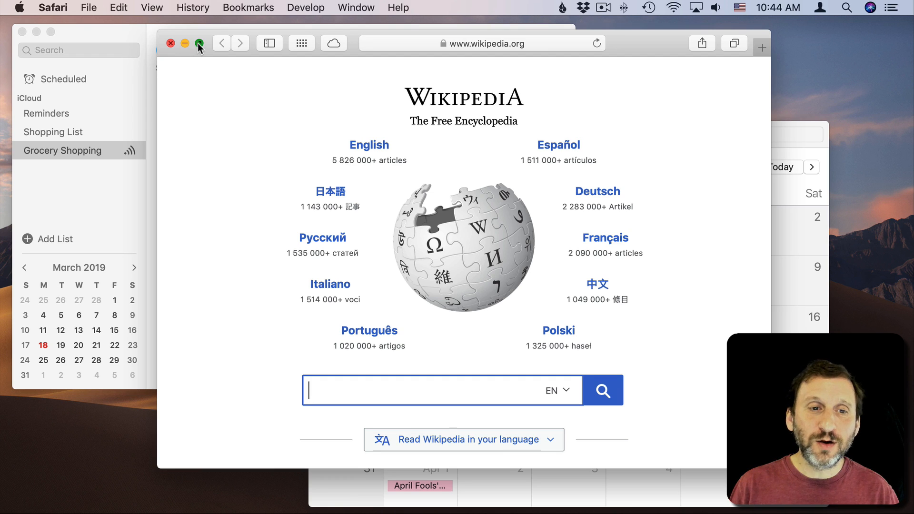
- Tile Safari's Wikipedia window to the right half, awaiting Calendar on the left
{"action": "left_click", "coordinate": [200, 43]}
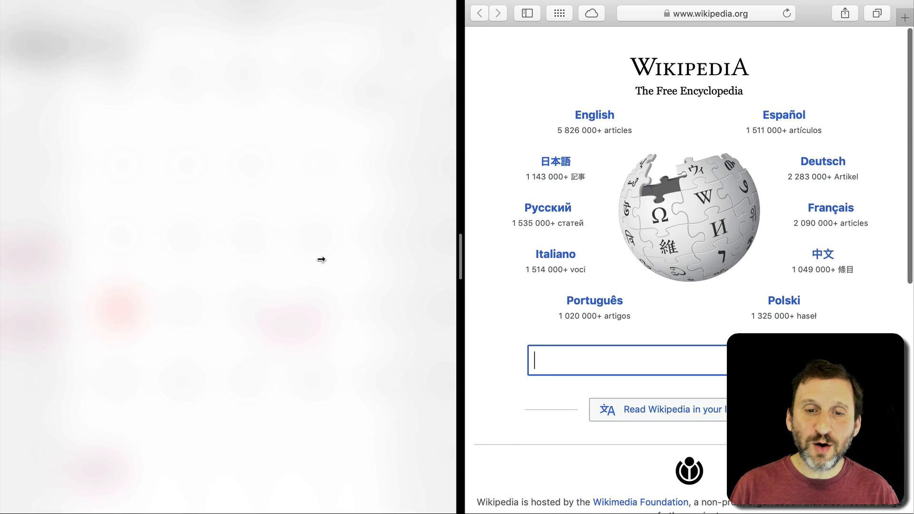
{"action": "mouse_move", "coordinate": [483, 267]}
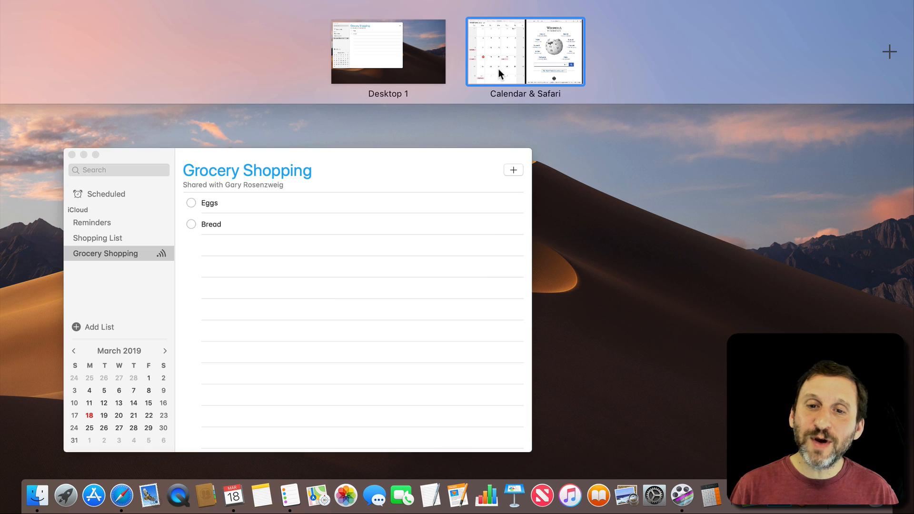
{"action": "mouse_move", "coordinate": [468, 19]}
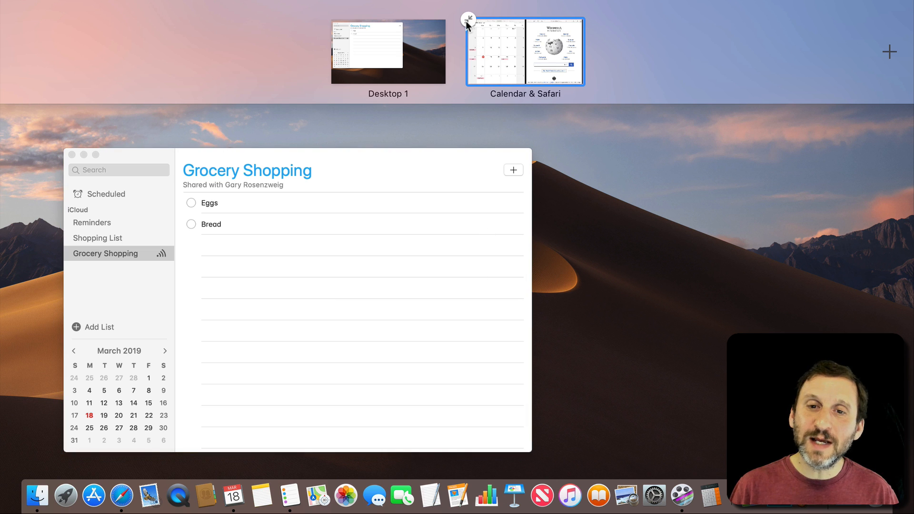
{"action": "mouse_move", "coordinate": [470, 24]}
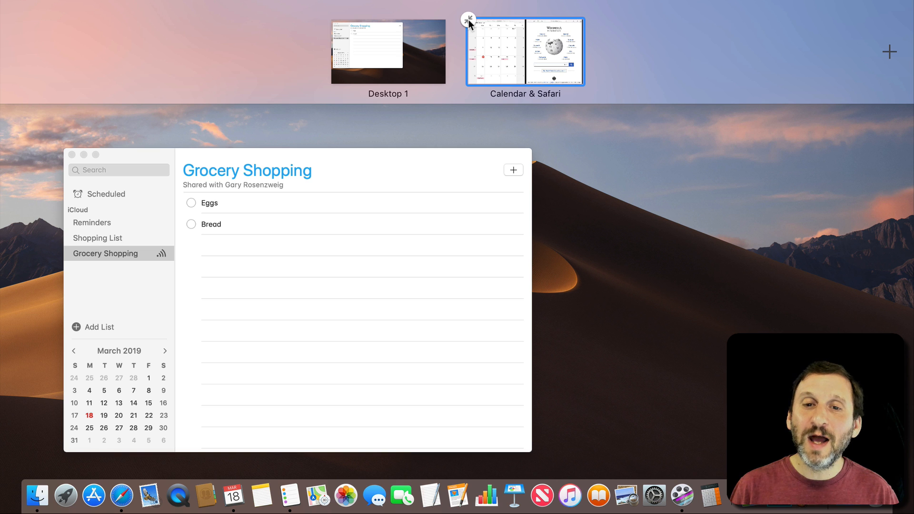
- Close the Calendar & Safari split space and return to Desktop 1
{"action": "left_click", "coordinate": [469, 18]}
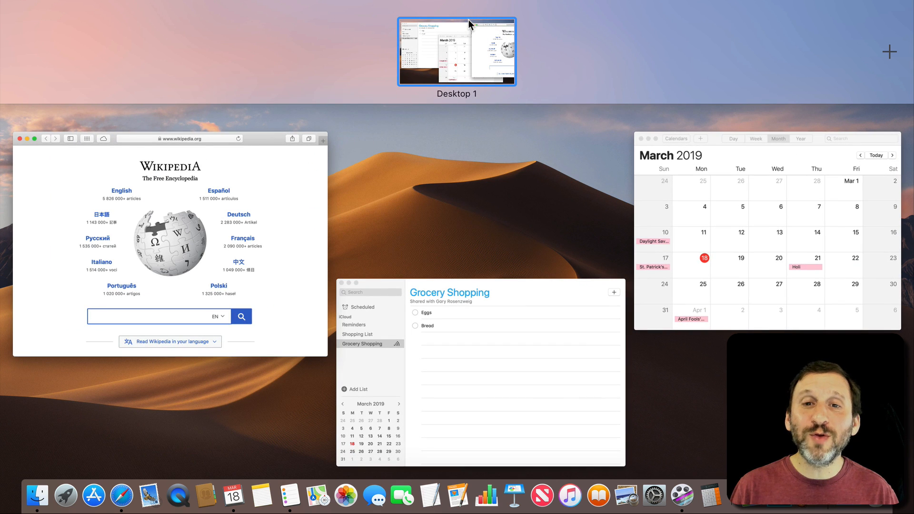
{"action": "mouse_move", "coordinate": [456, 50]}
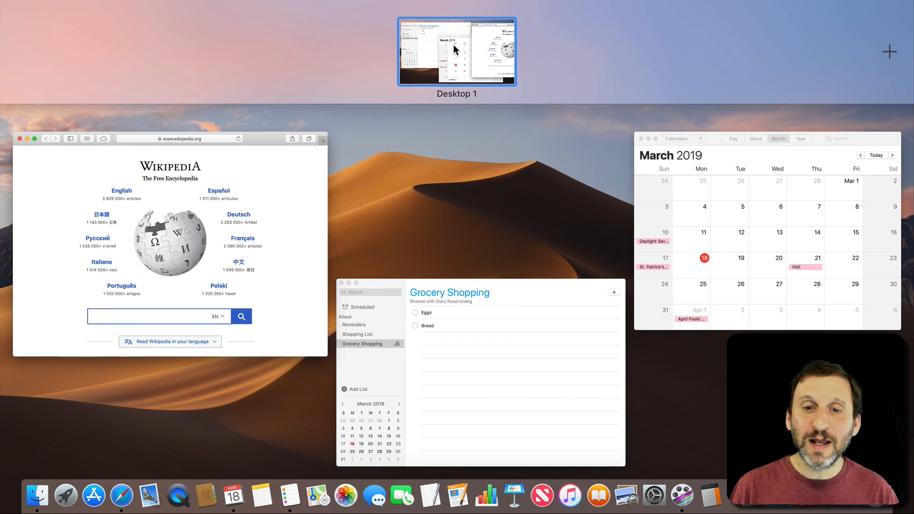
{"action": "left_click", "coordinate": [456, 51]}
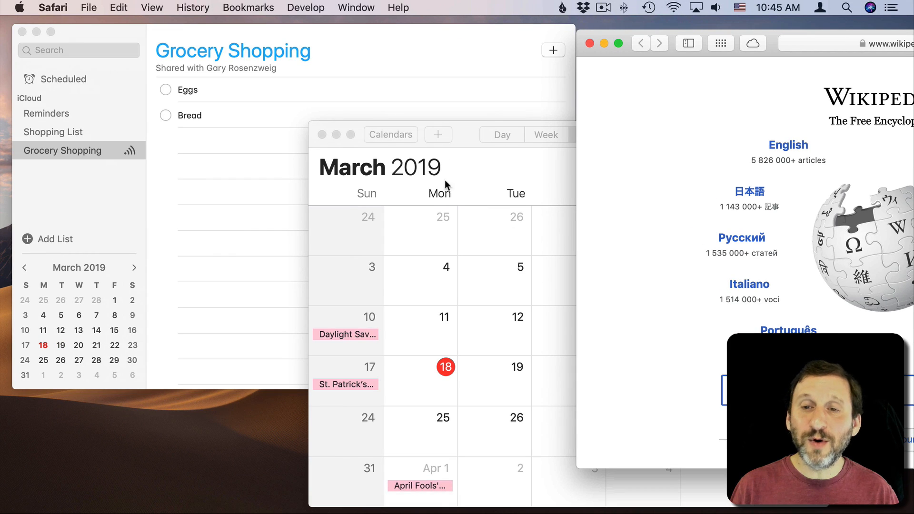